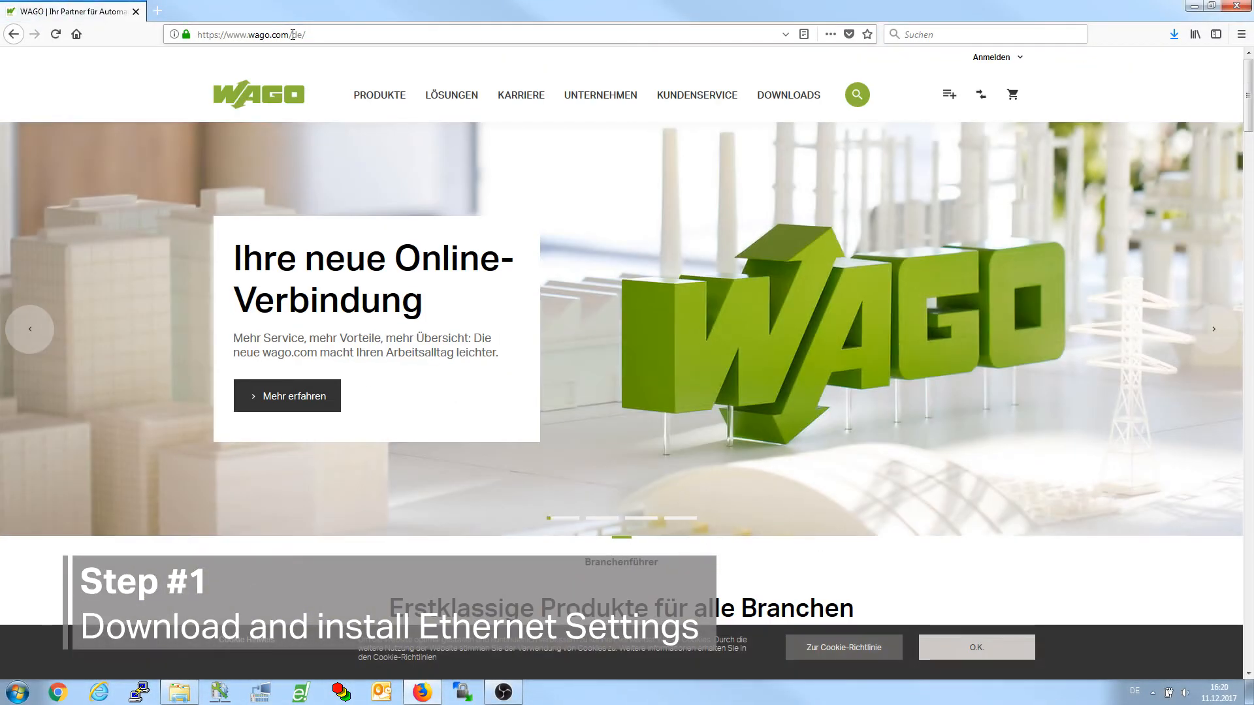
# Search the WAGO site for 'WAGO Eth', download the Ethernet Settings setup and save the file
pyautogui.click(857, 94)
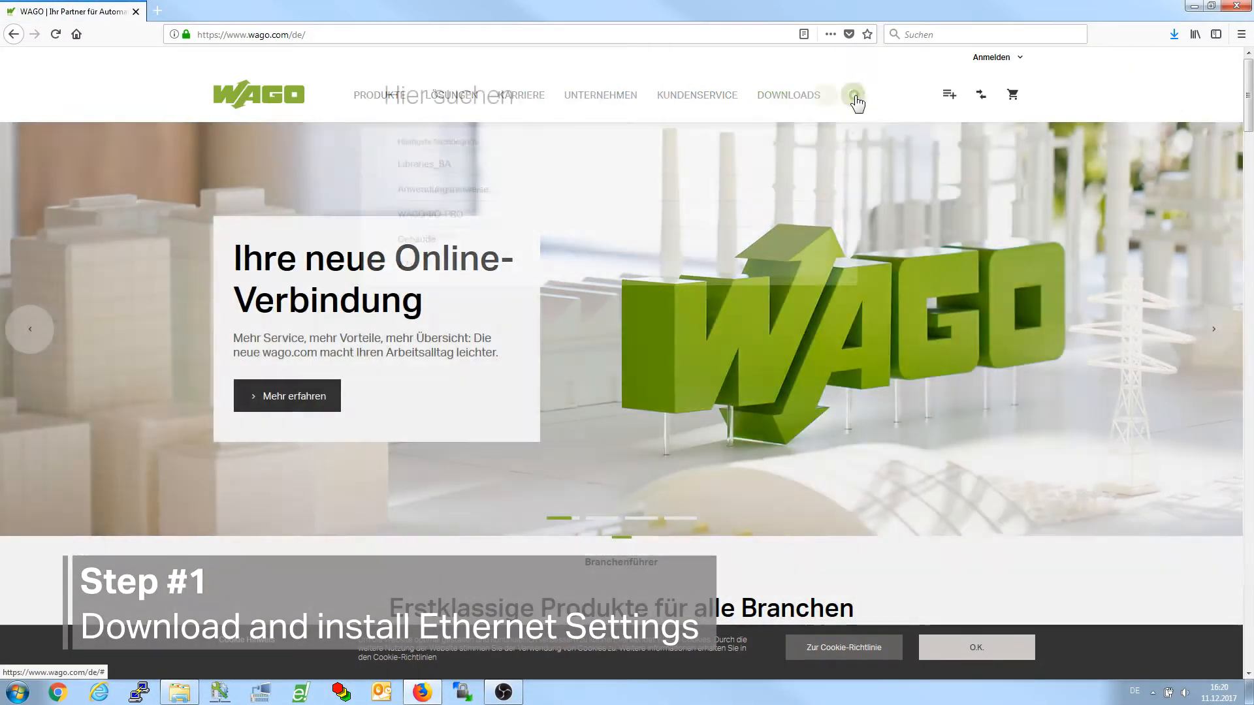
pyautogui.write('WAGO Ethernet Settings')
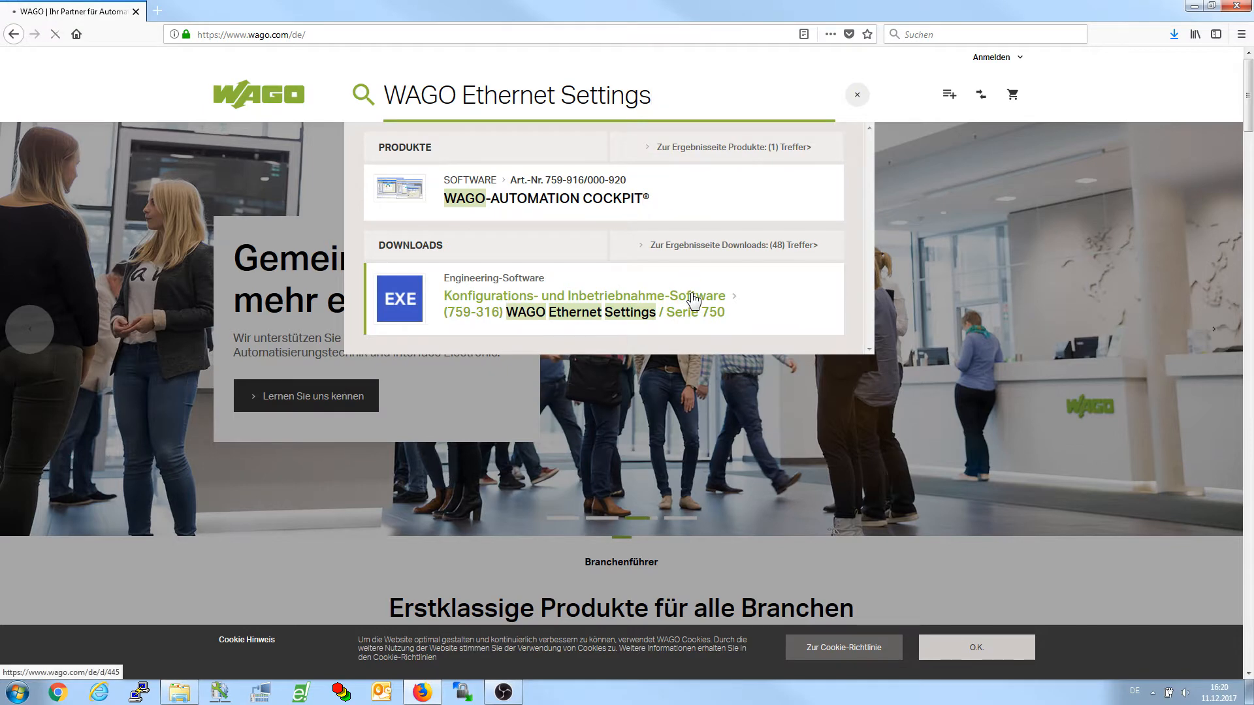
pyautogui.click(584, 295)
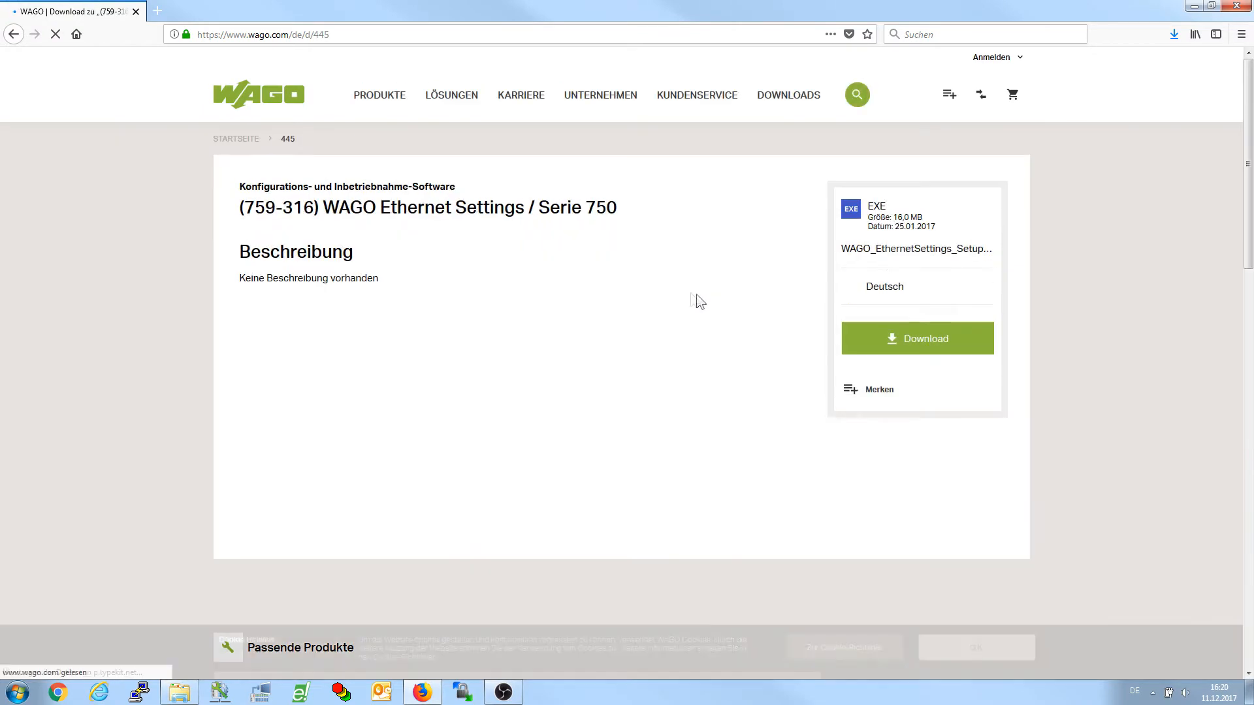
pyautogui.click(918, 339)
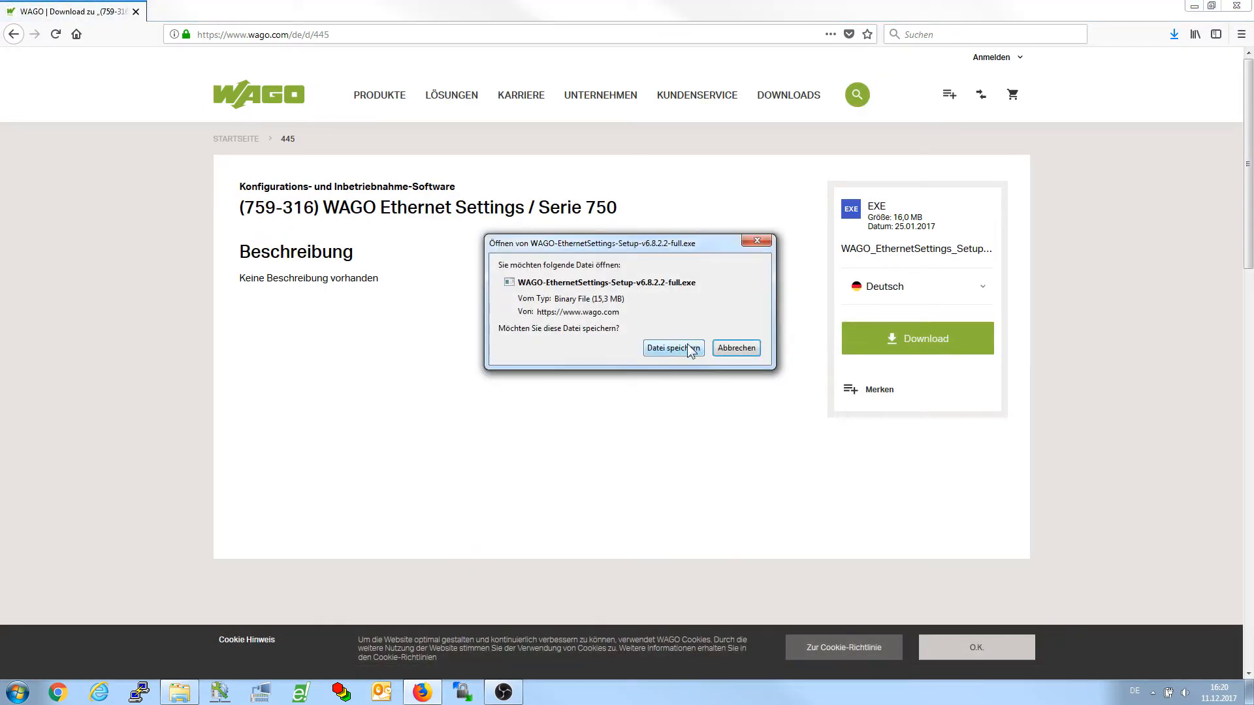
pyautogui.click(674, 348)
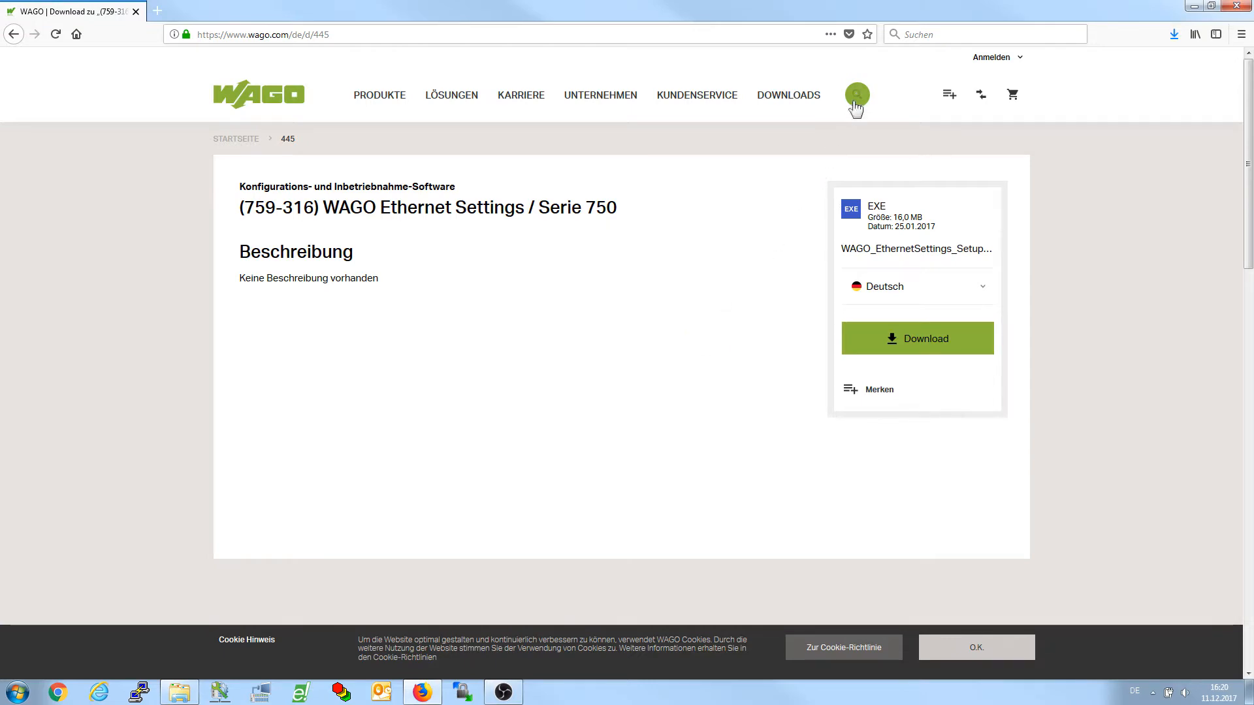
# Search 'WAGO US' and download the USB Service Kabel Treiber package for Serie 750/857
pyautogui.write('WAGO USB Service')
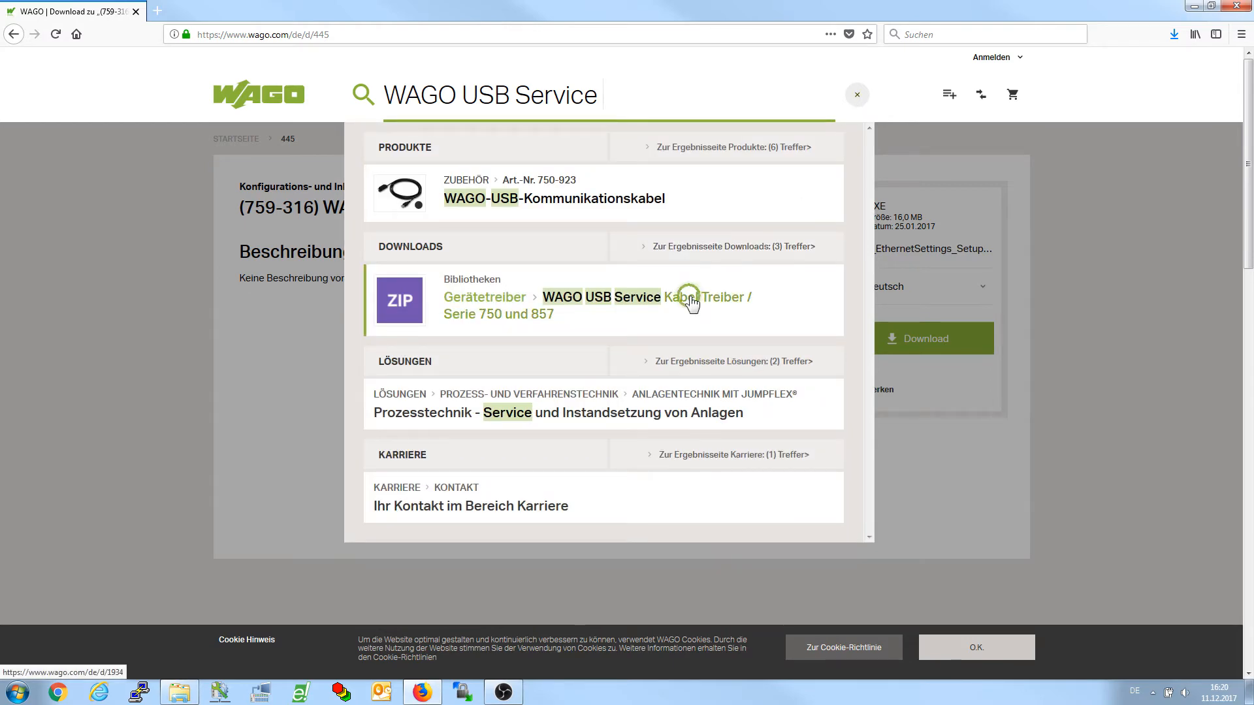
pyautogui.click(692, 302)
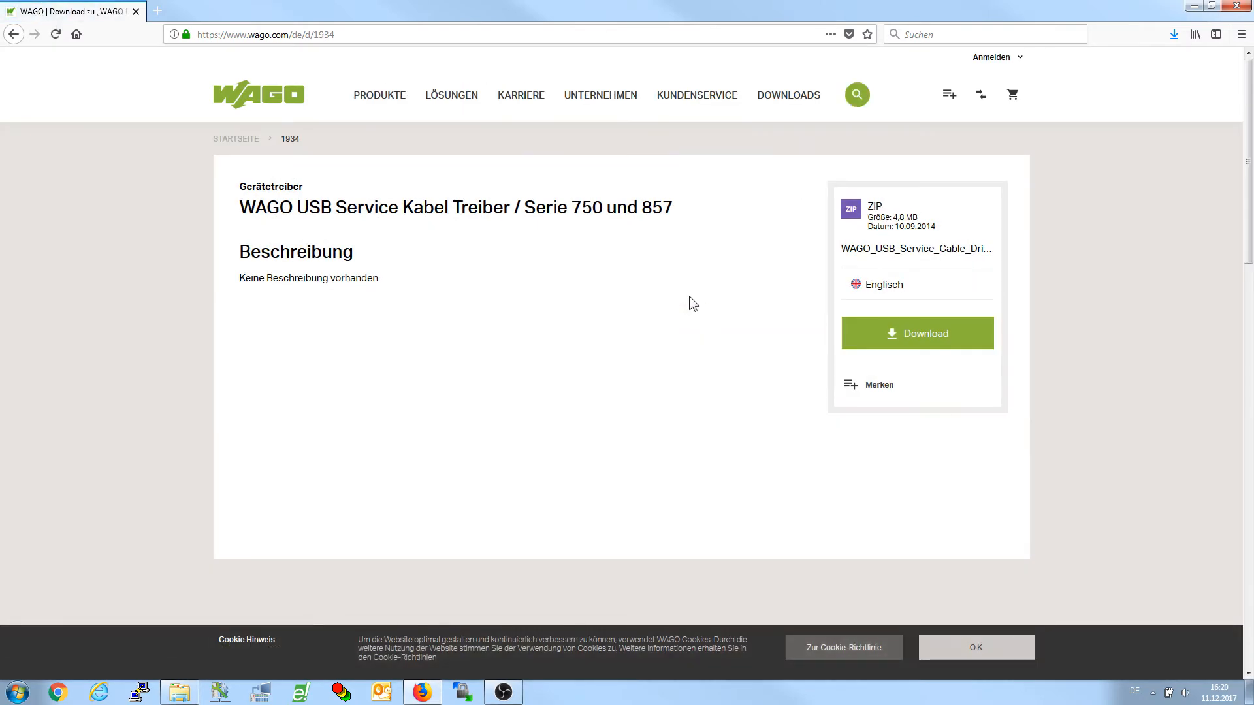
pyautogui.click(917, 334)
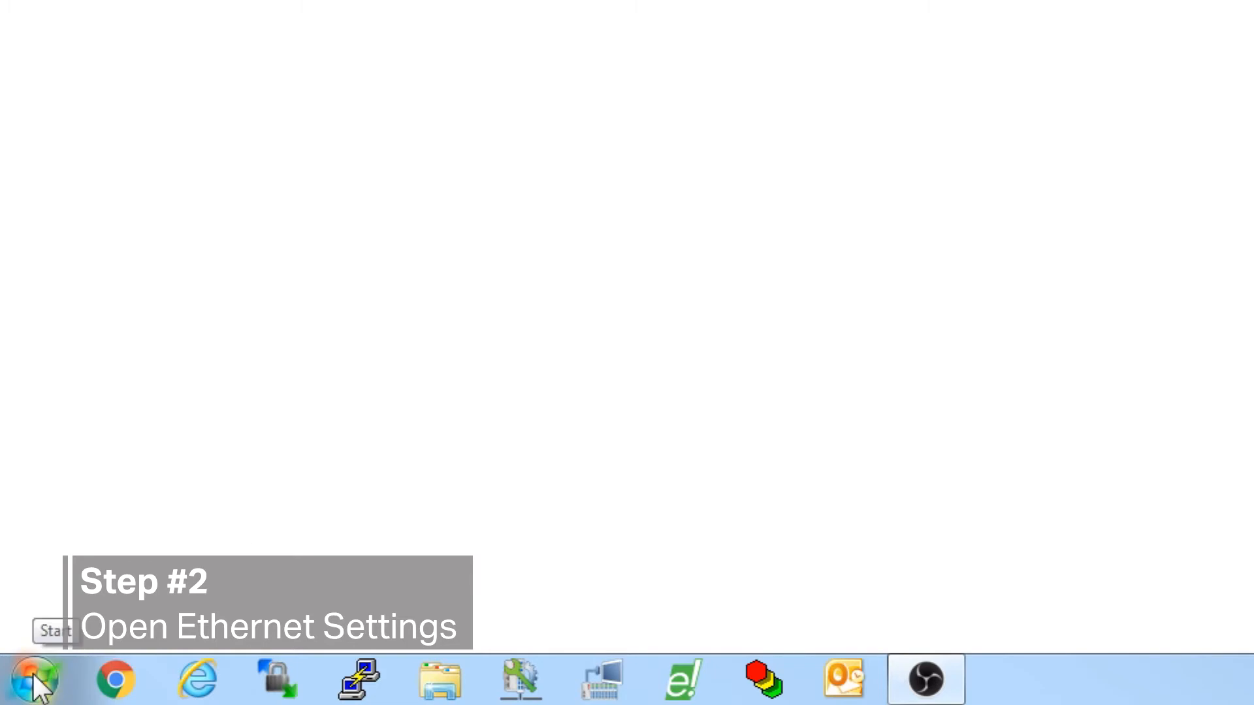
# Launch WAGO Ethernet Settings from the WAGO Software group under All Programs
pyautogui.click(31, 684)
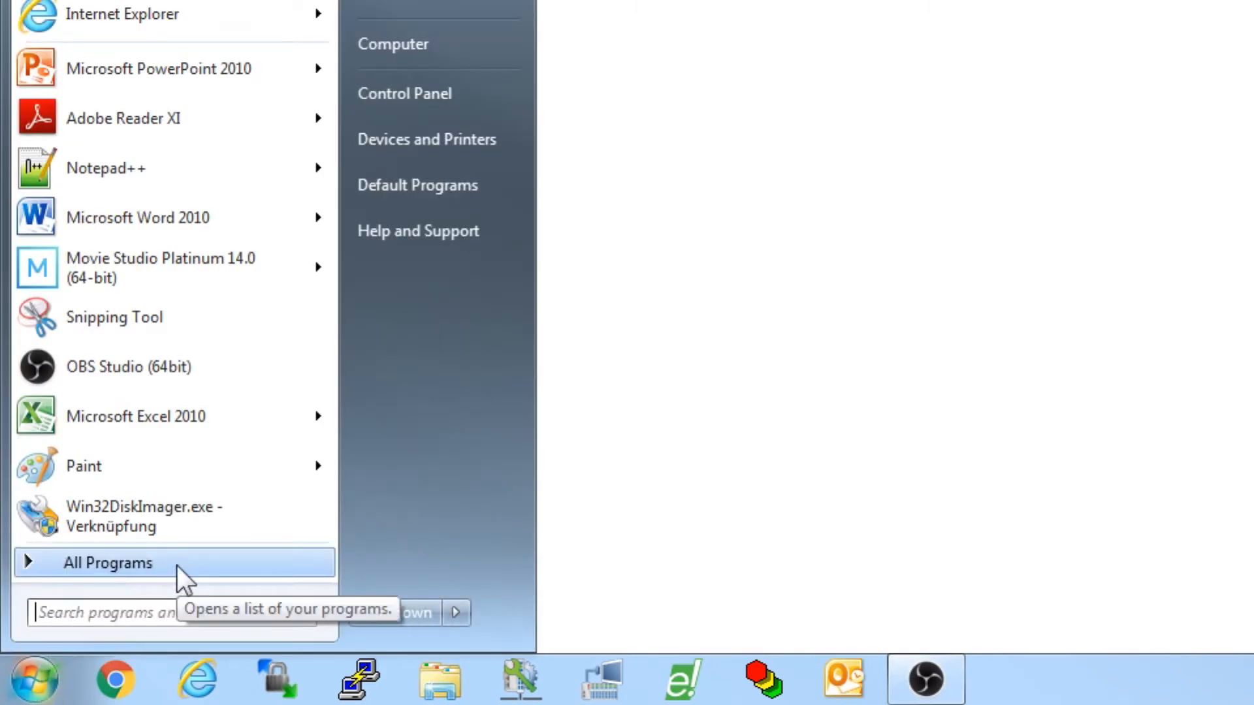
pyautogui.click(107, 563)
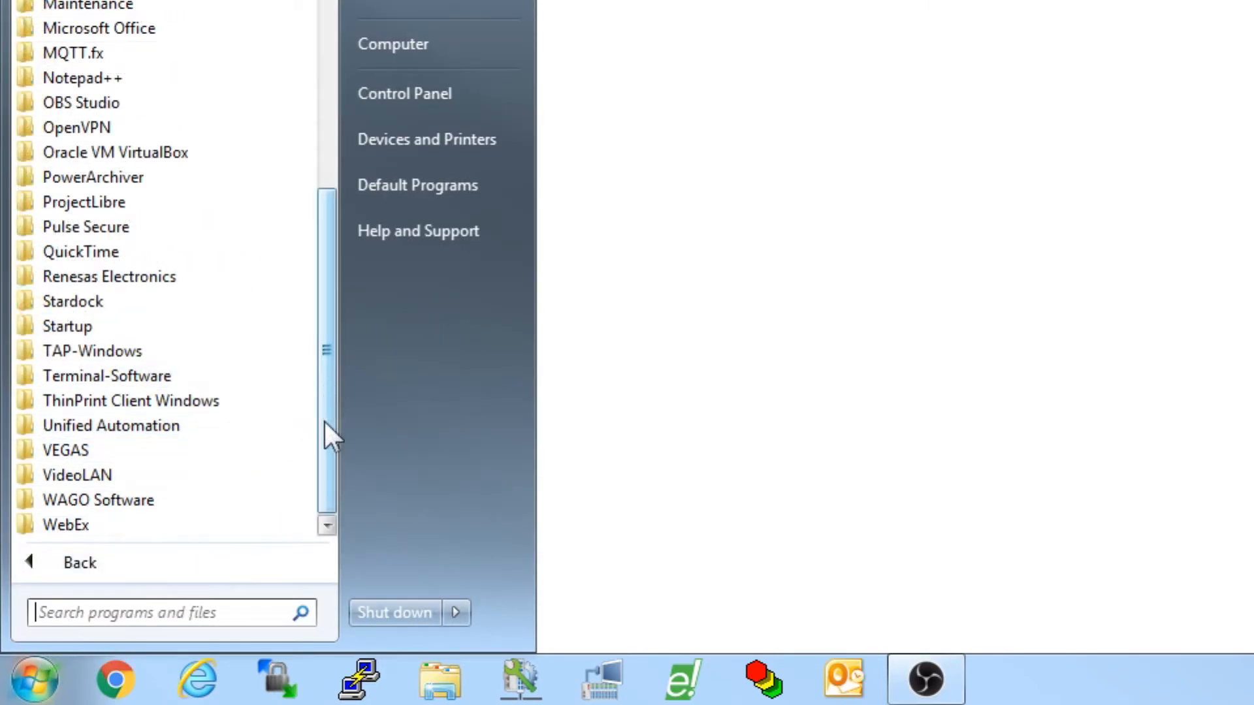
pyautogui.moveTo(240, 517)
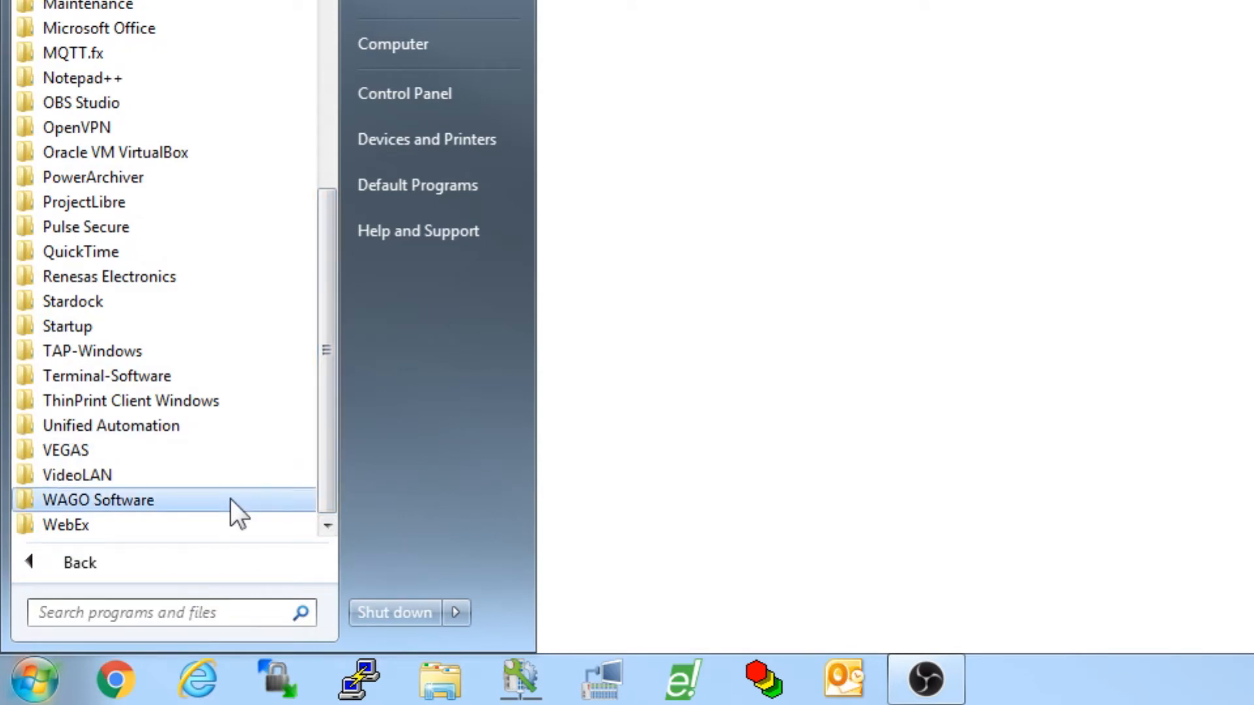
pyautogui.click(98, 501)
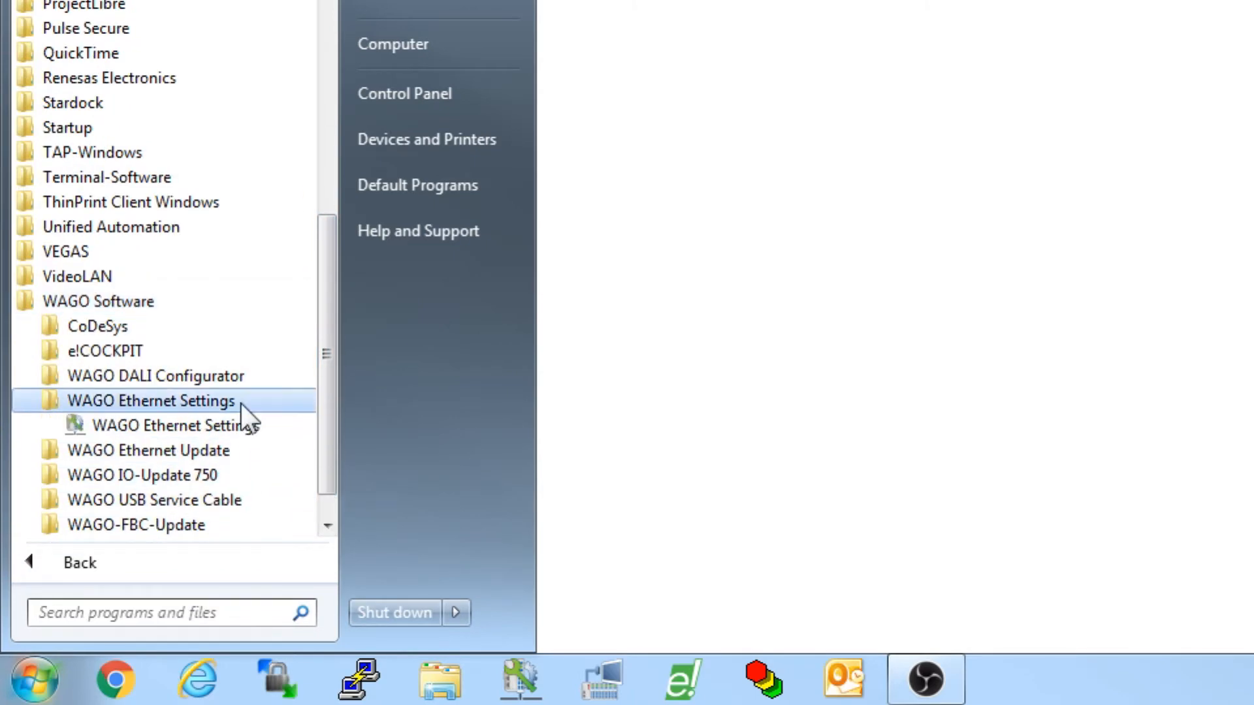
pyautogui.click(177, 425)
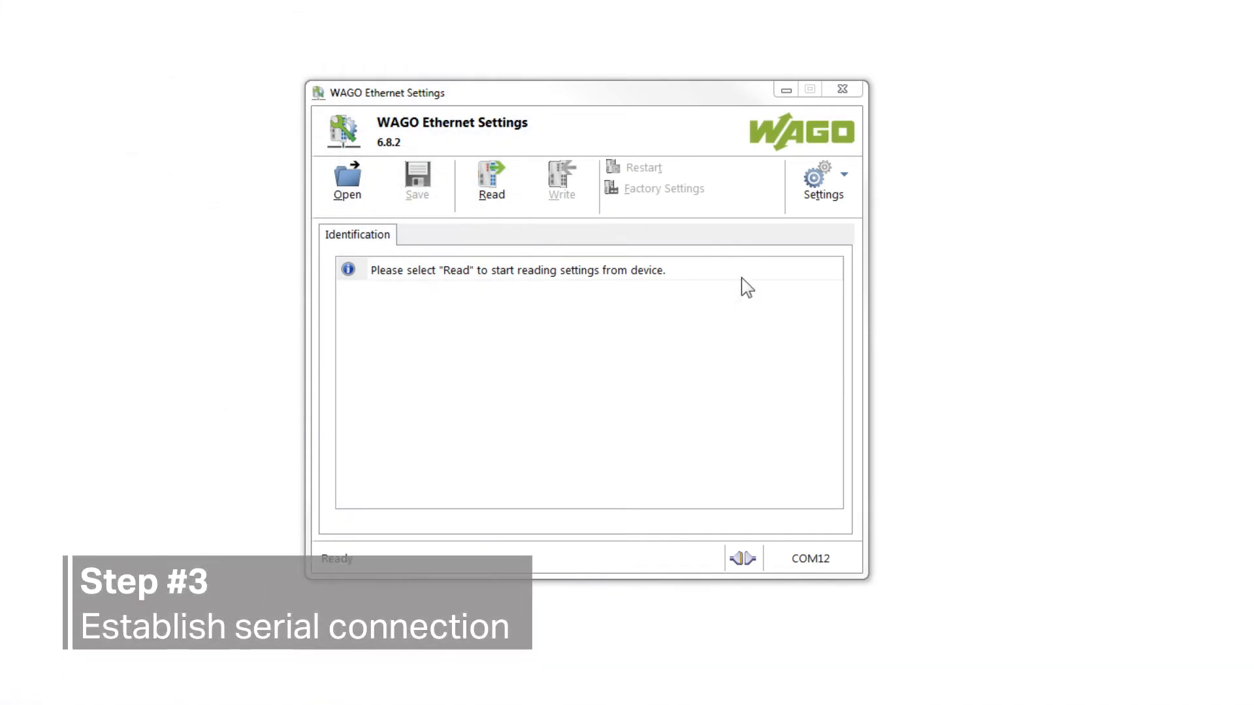
# Set communication to port COM12: WAGO USB Service Cable and apply it
pyautogui.click(823, 177)
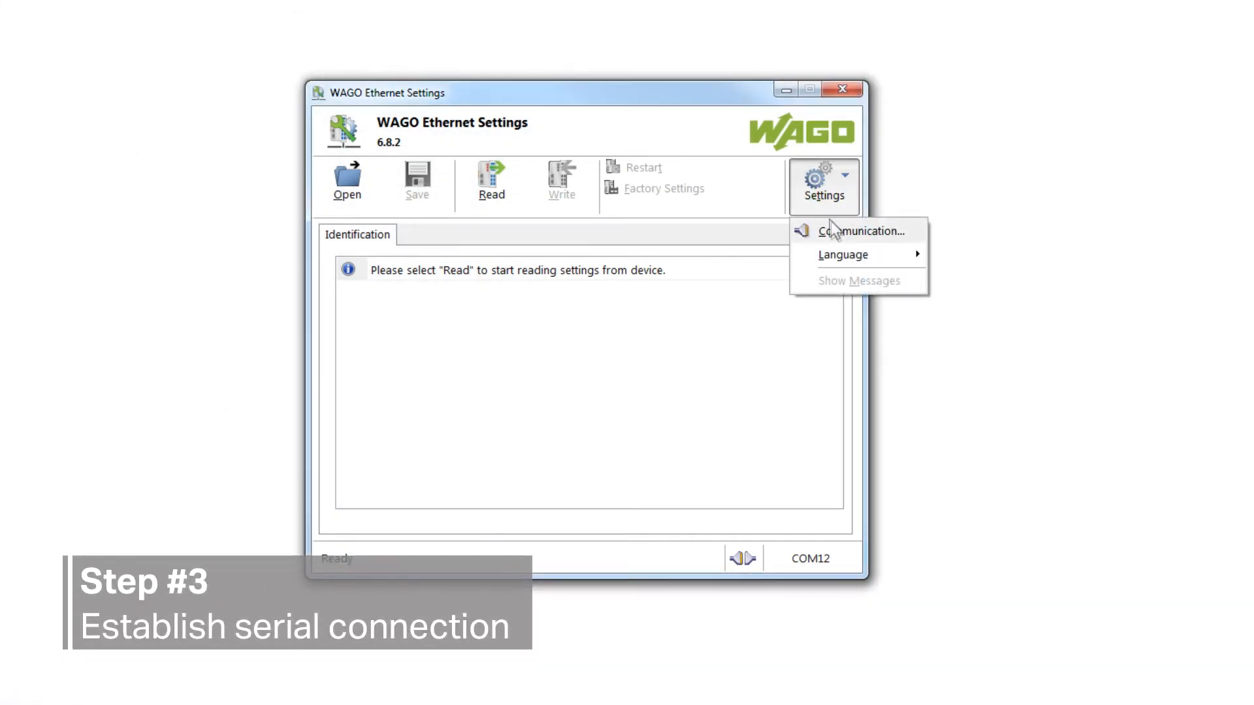
pyautogui.click(857, 230)
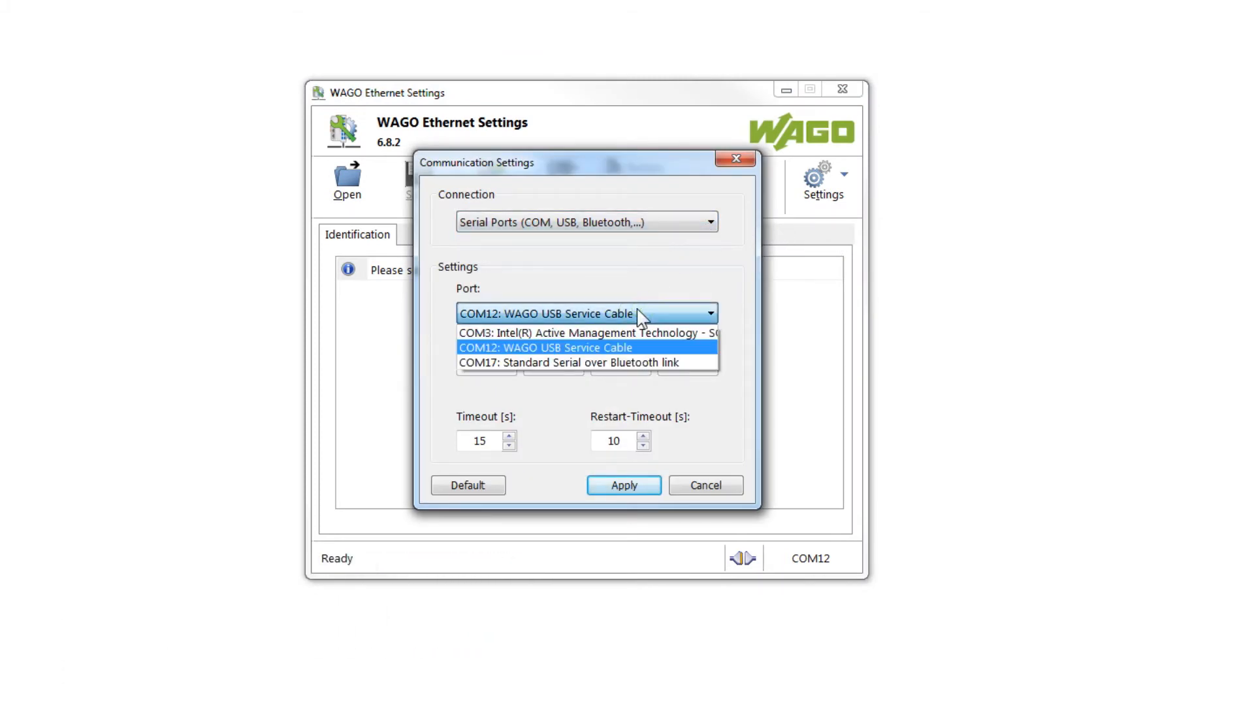
pyautogui.moveTo(617, 358)
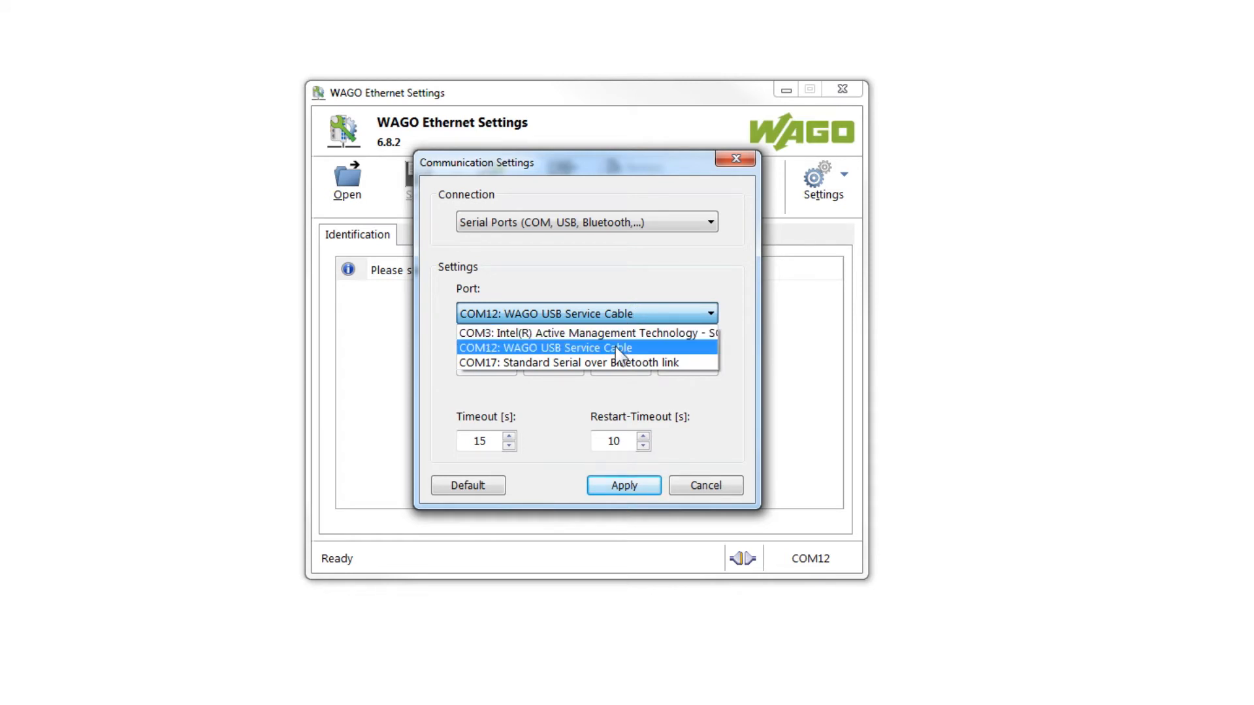
pyautogui.click(545, 347)
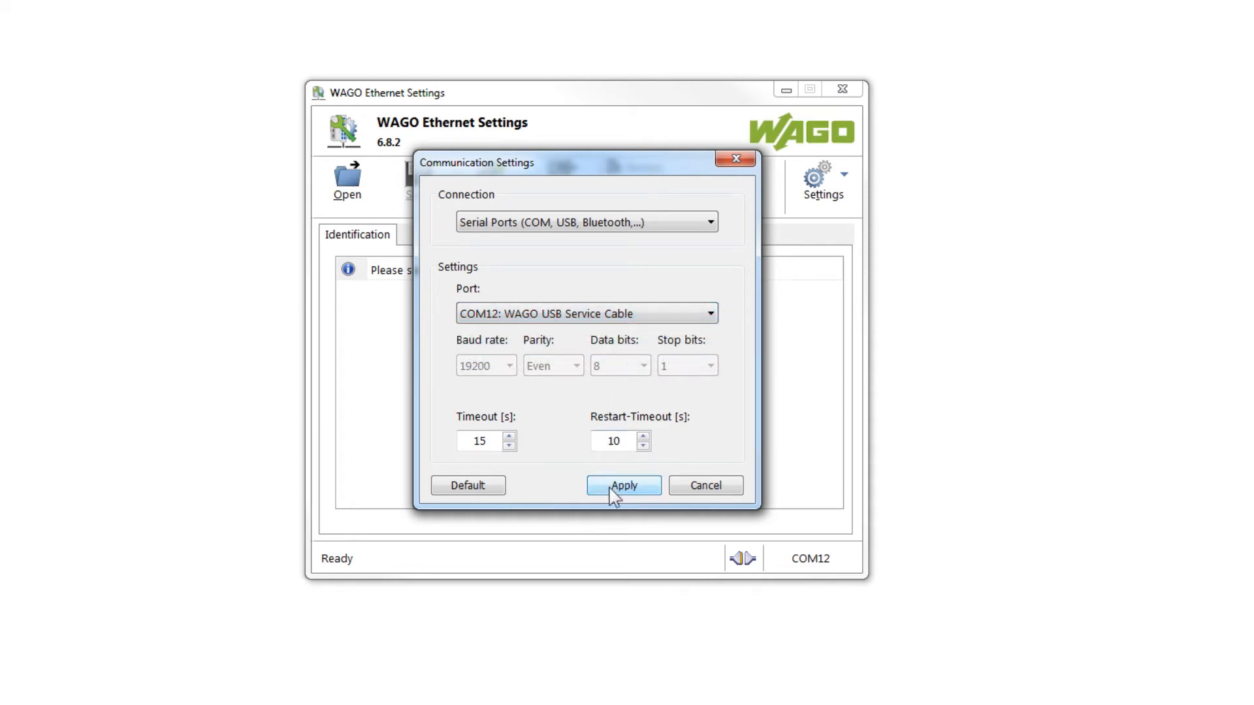
pyautogui.click(625, 485)
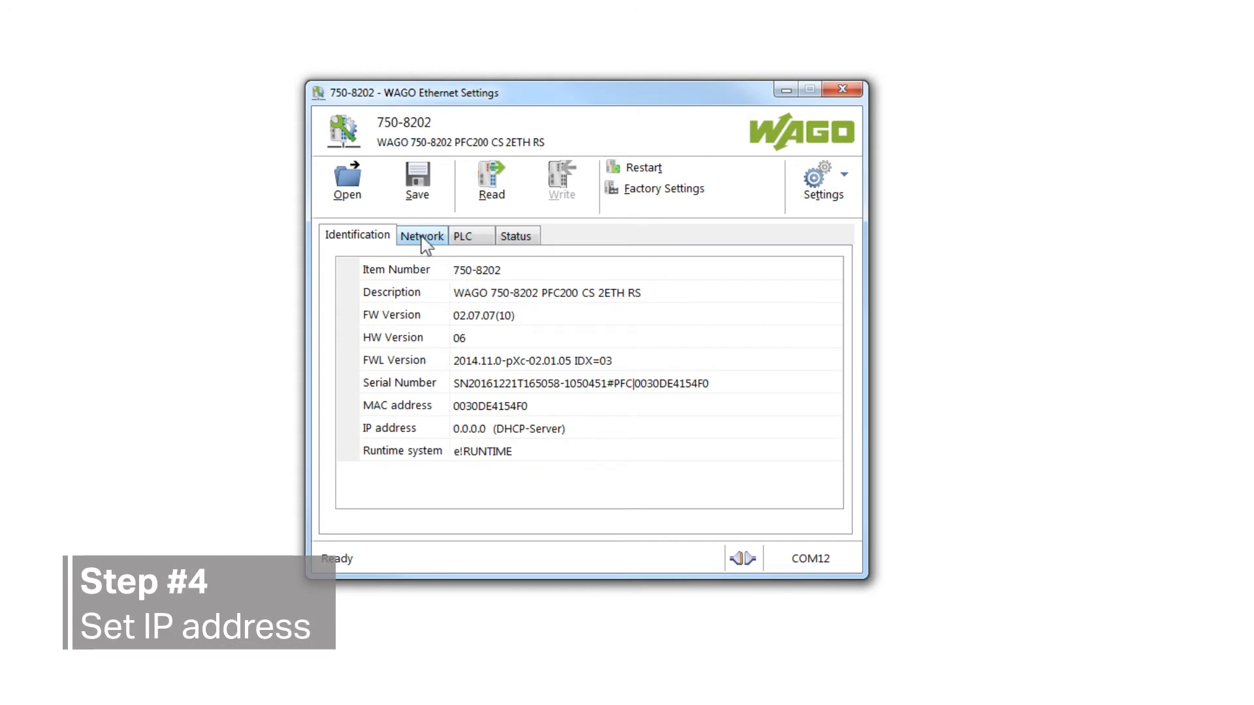
# Show the Network parameters and switch Address Source from DHCP-Server to Static Configuration
pyautogui.click(422, 236)
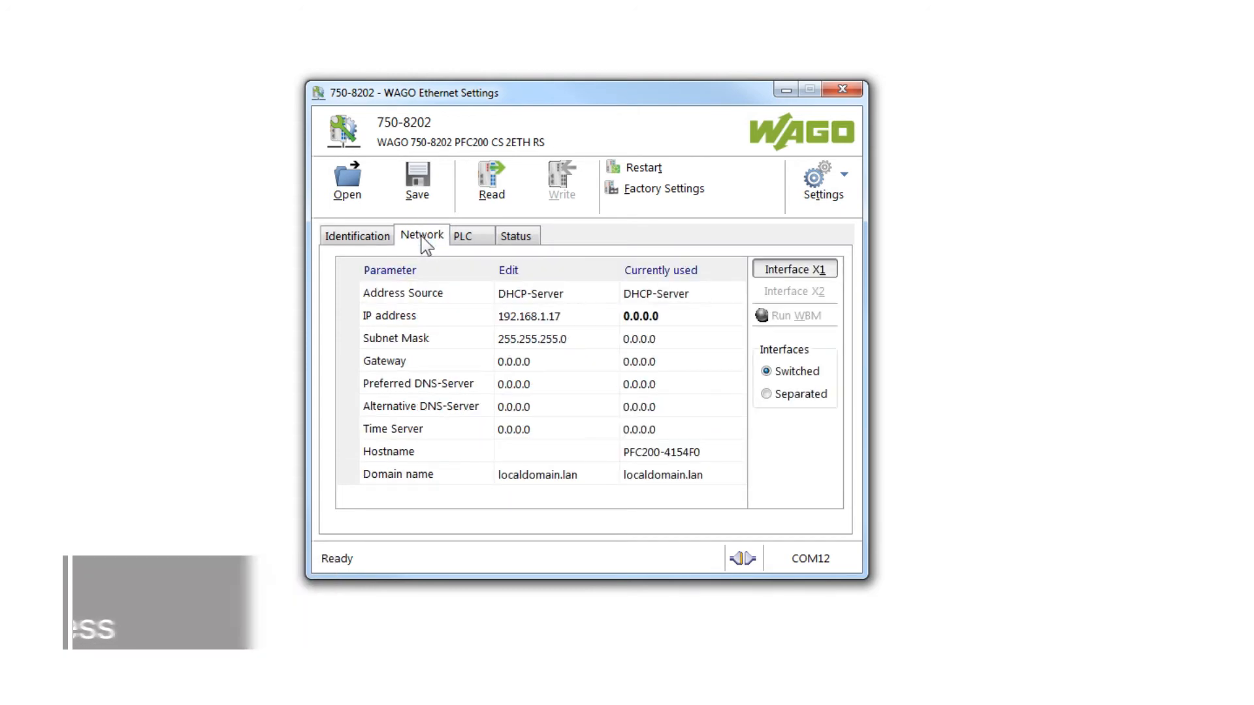
pyautogui.moveTo(520, 293)
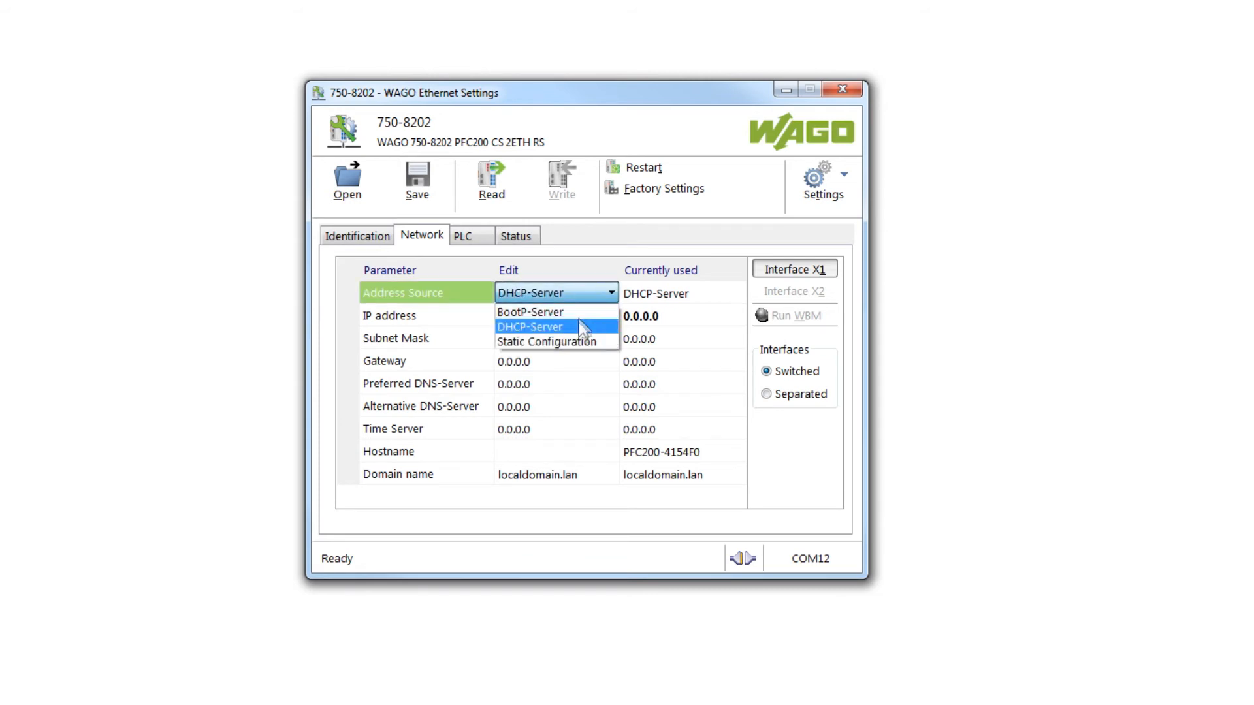
pyautogui.moveTo(585, 349)
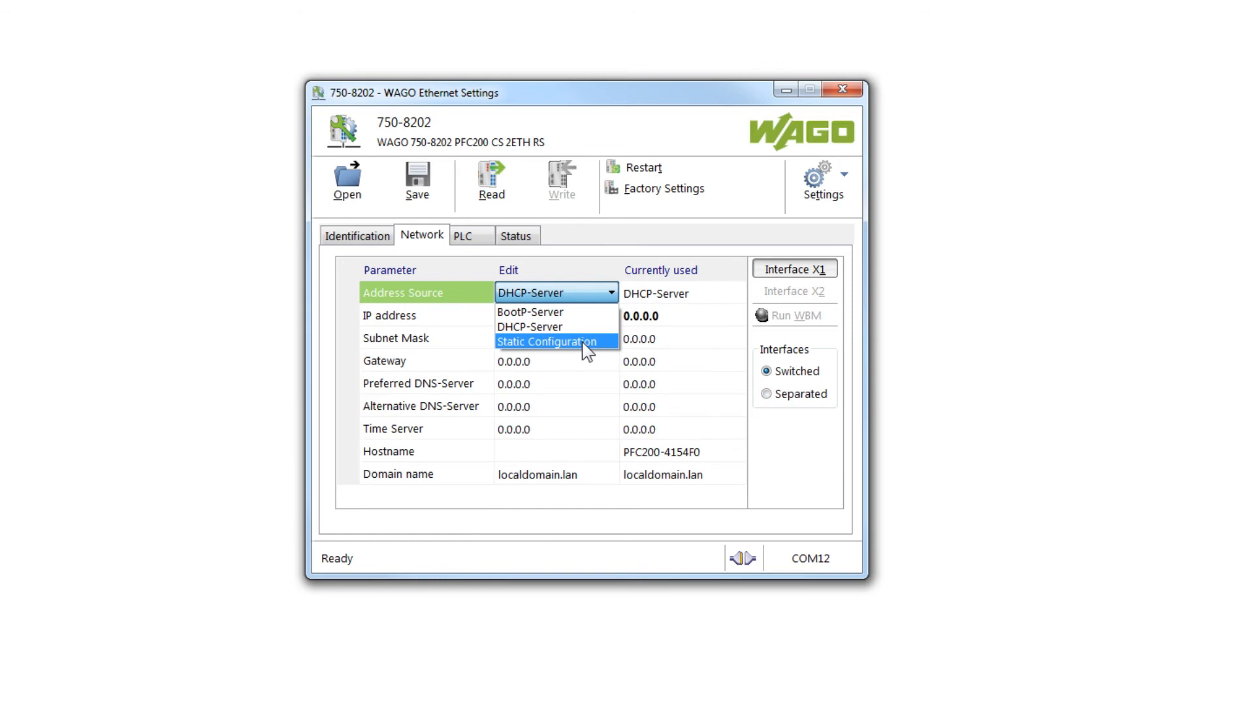
pyautogui.click(548, 342)
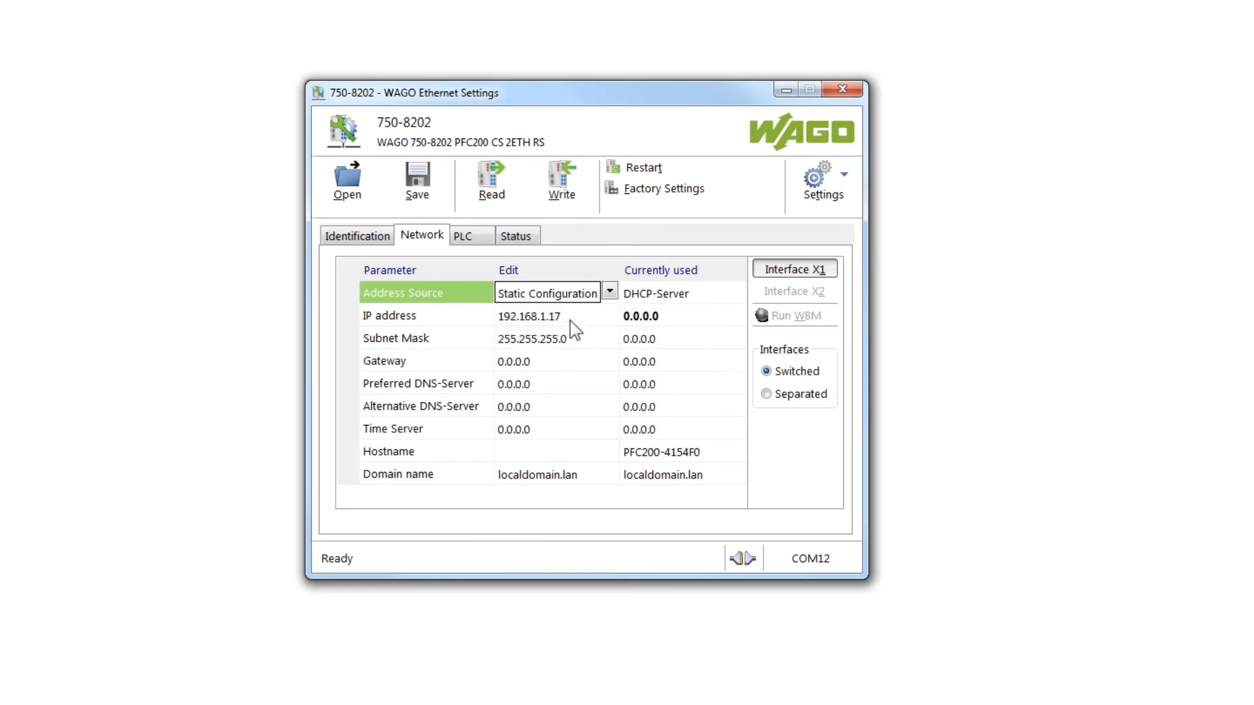
# Set the IP address to 192.168.1.202 and write the settings to the PFC200
pyautogui.click(548, 316)
pyautogui.write('202')
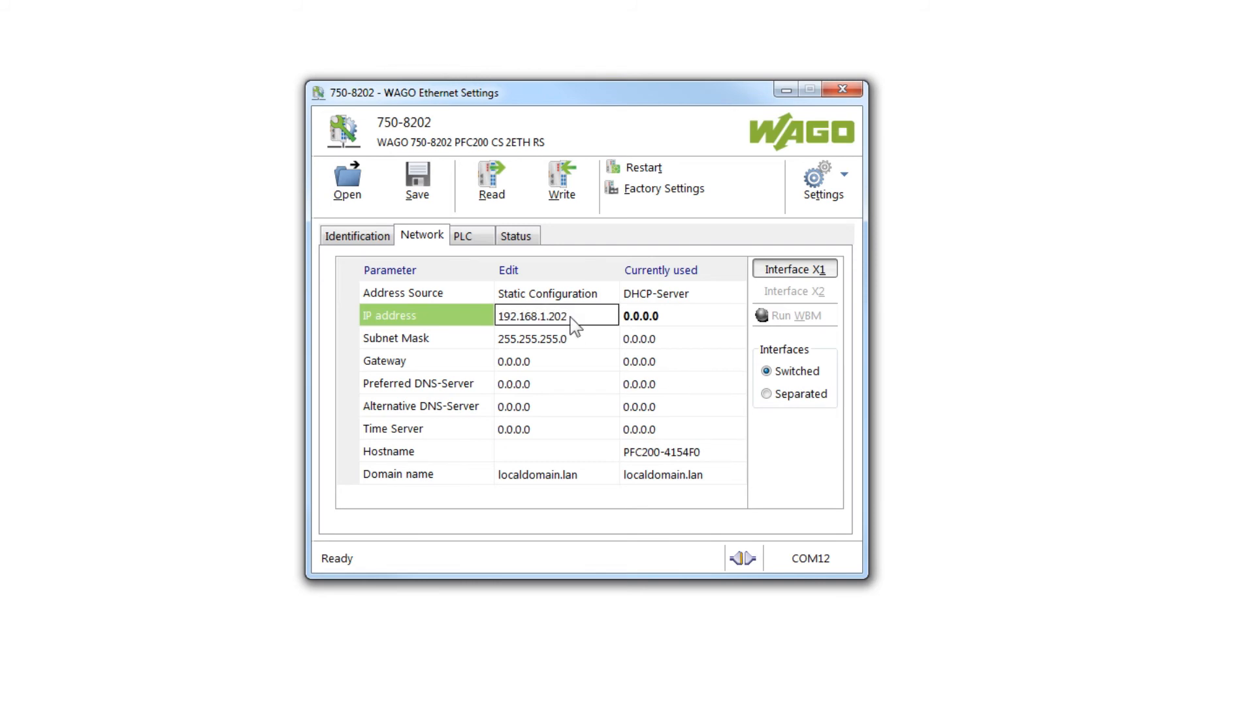
pyautogui.moveTo(564, 267)
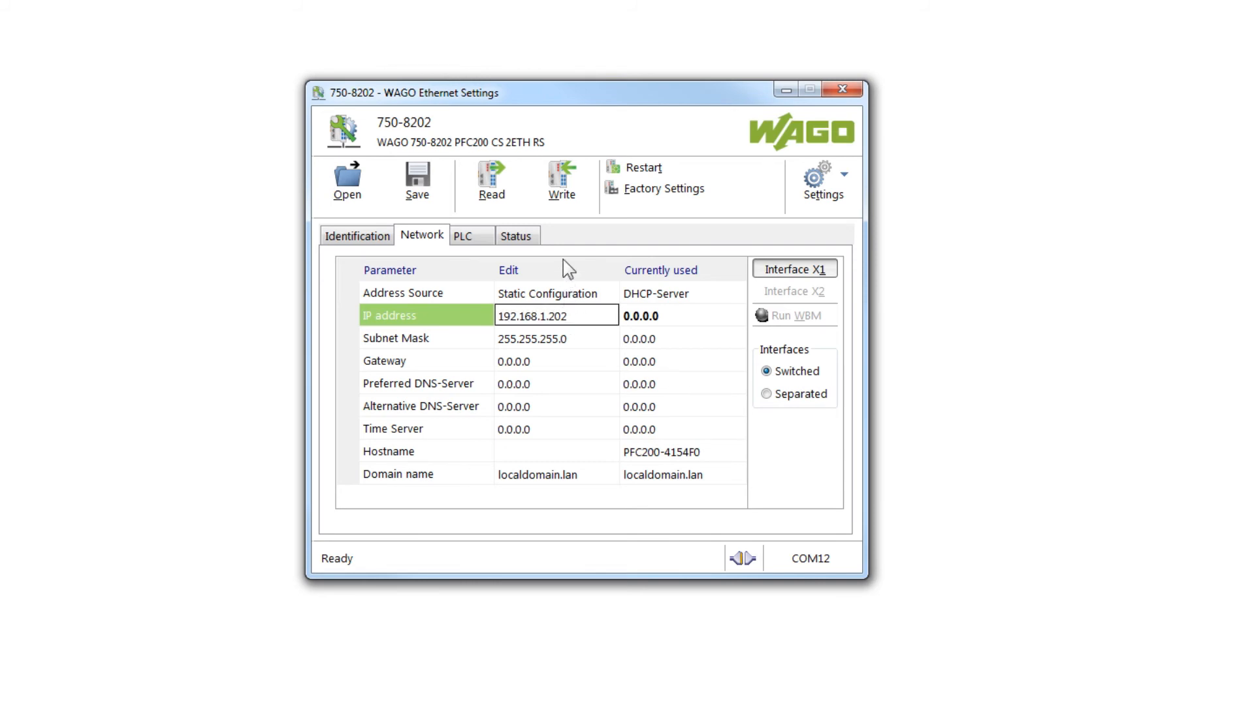
pyautogui.moveTo(571, 202)
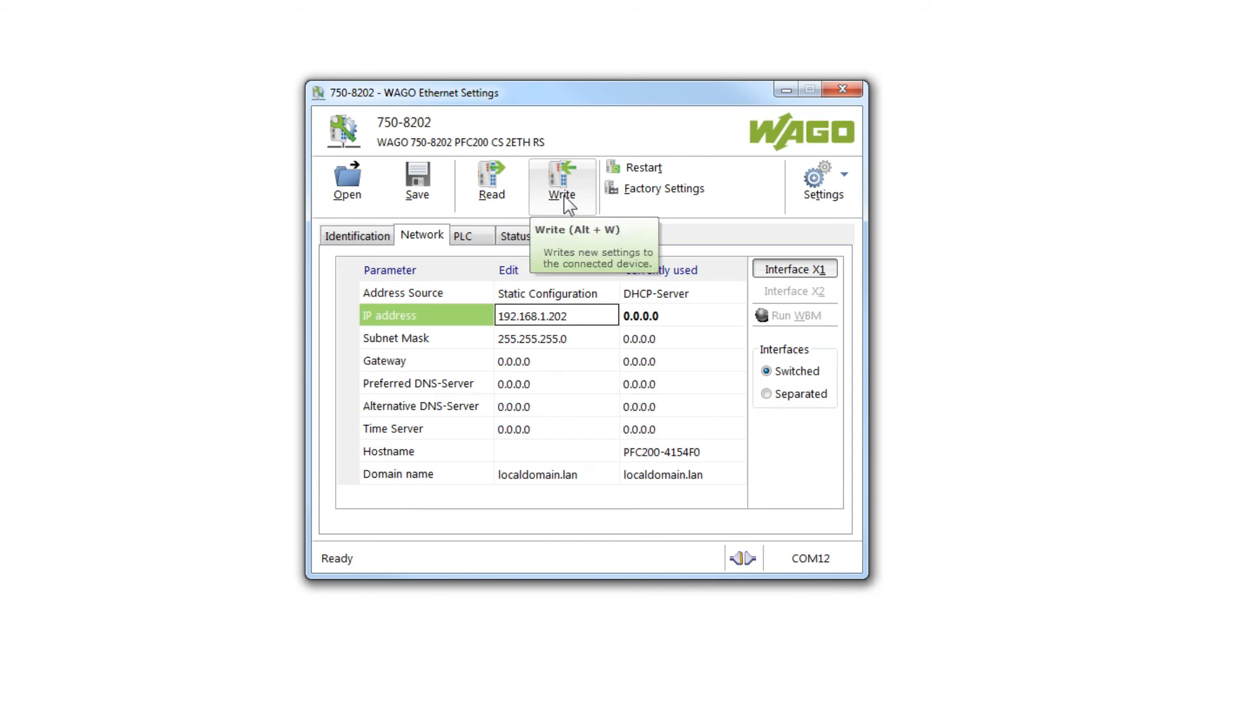
pyautogui.click(562, 183)
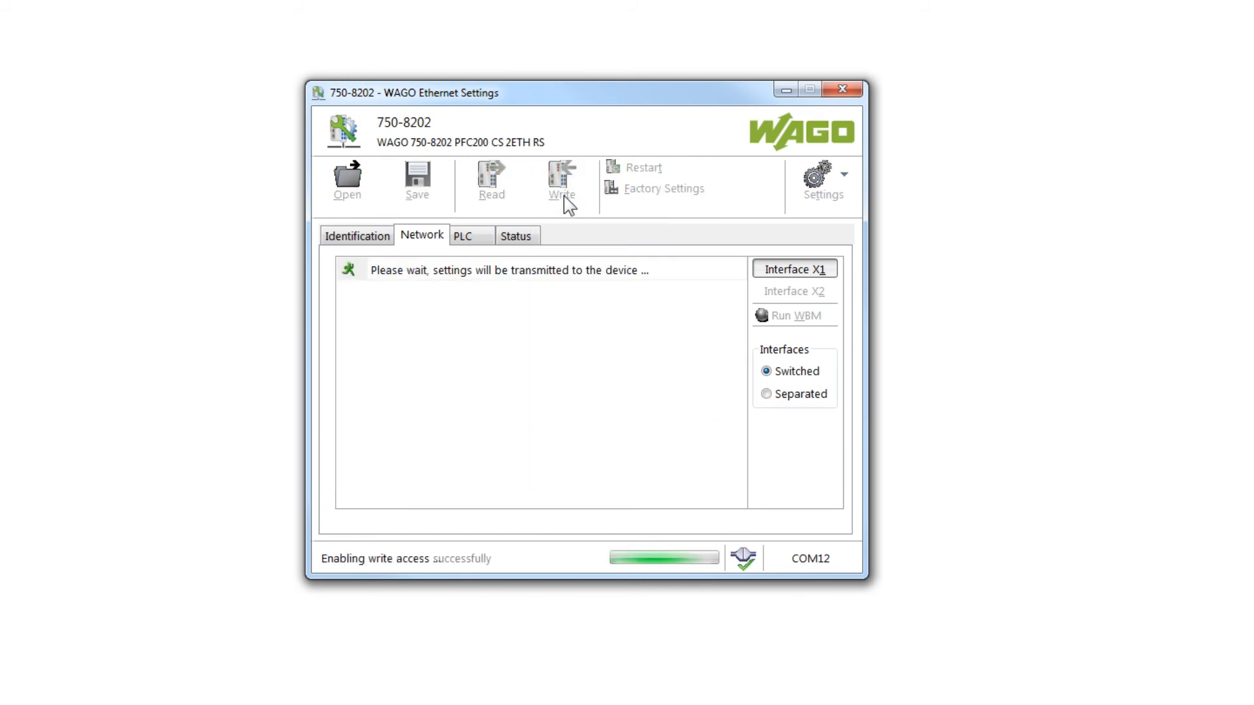